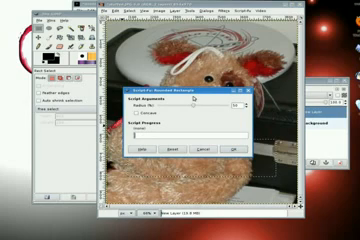
# Confirm the Script-Fu Rounded Rectangle dialog with its default radius to round the selection's corners.
pyautogui.click(230, 151)
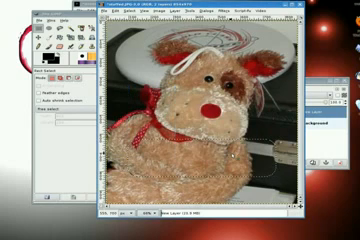